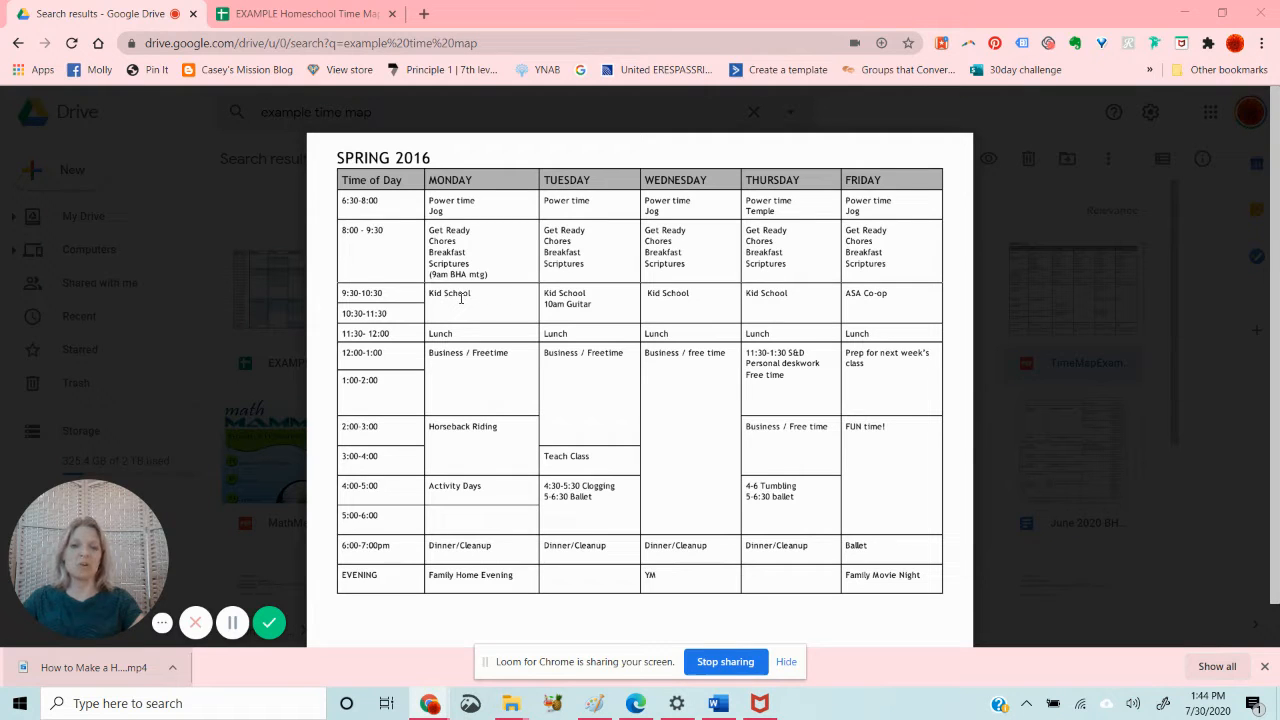
mouse_move(472, 466)
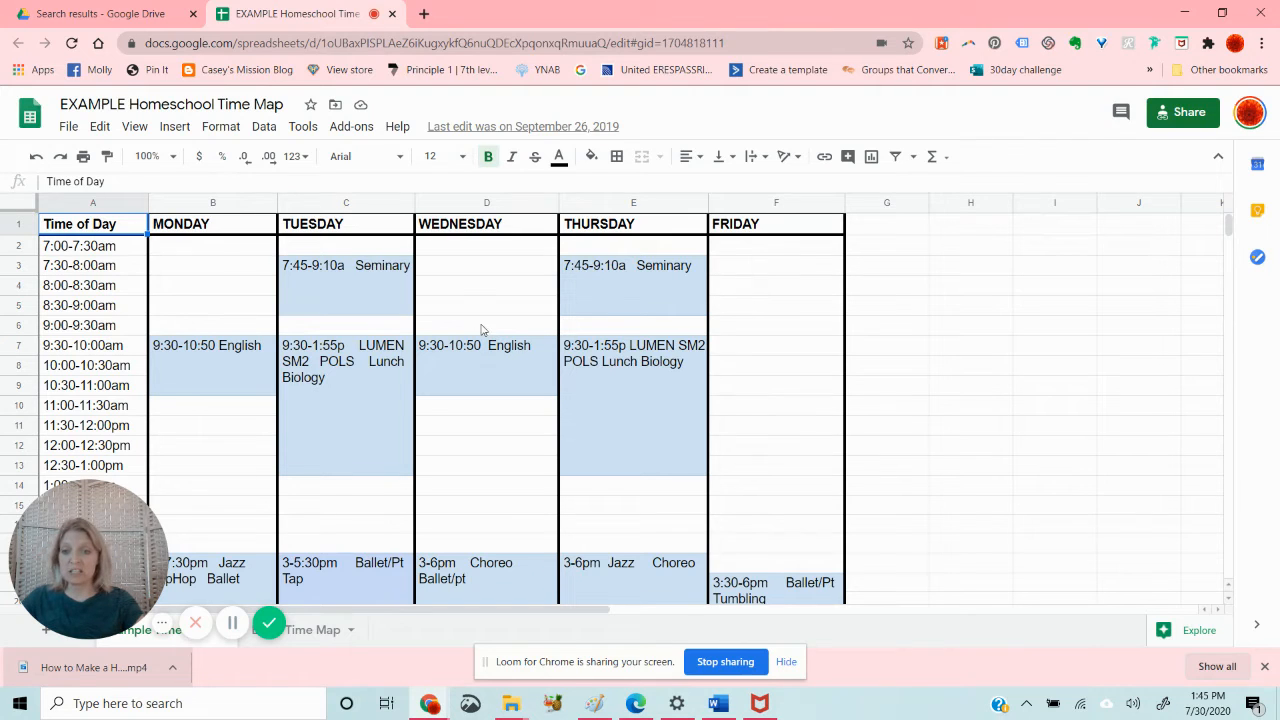
mouse_move(432, 436)
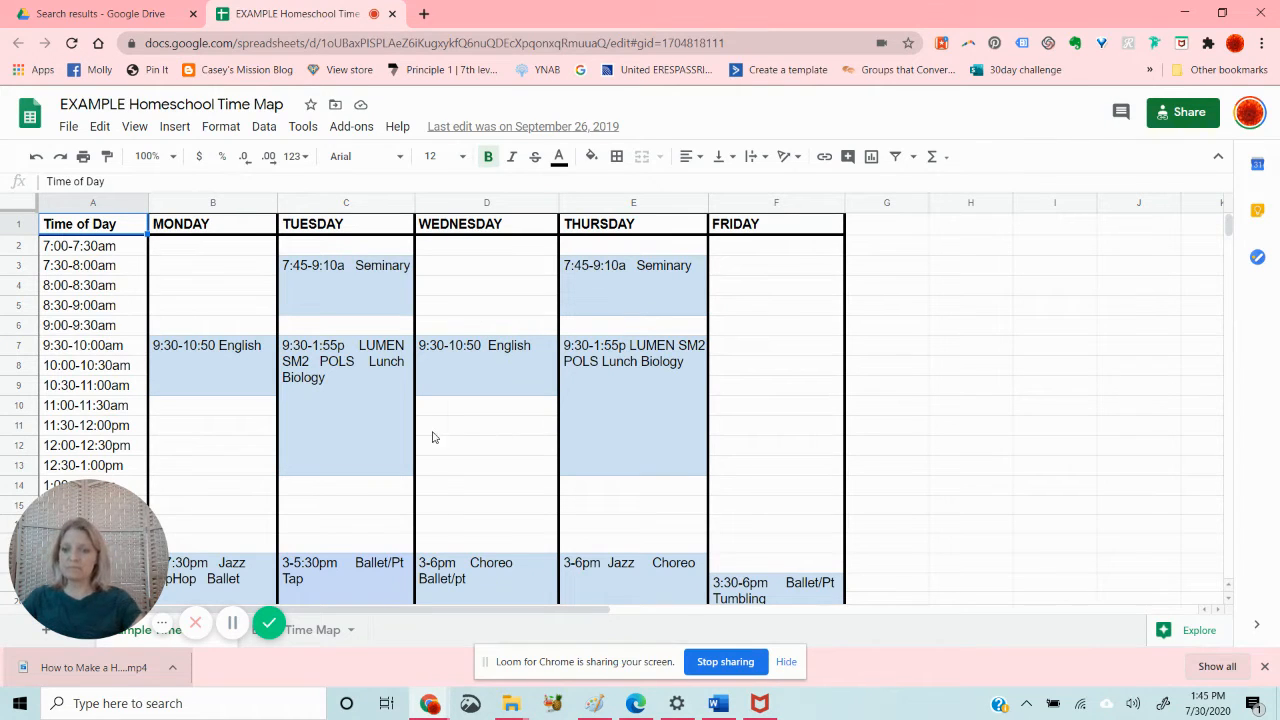
mouse_move(436, 468)
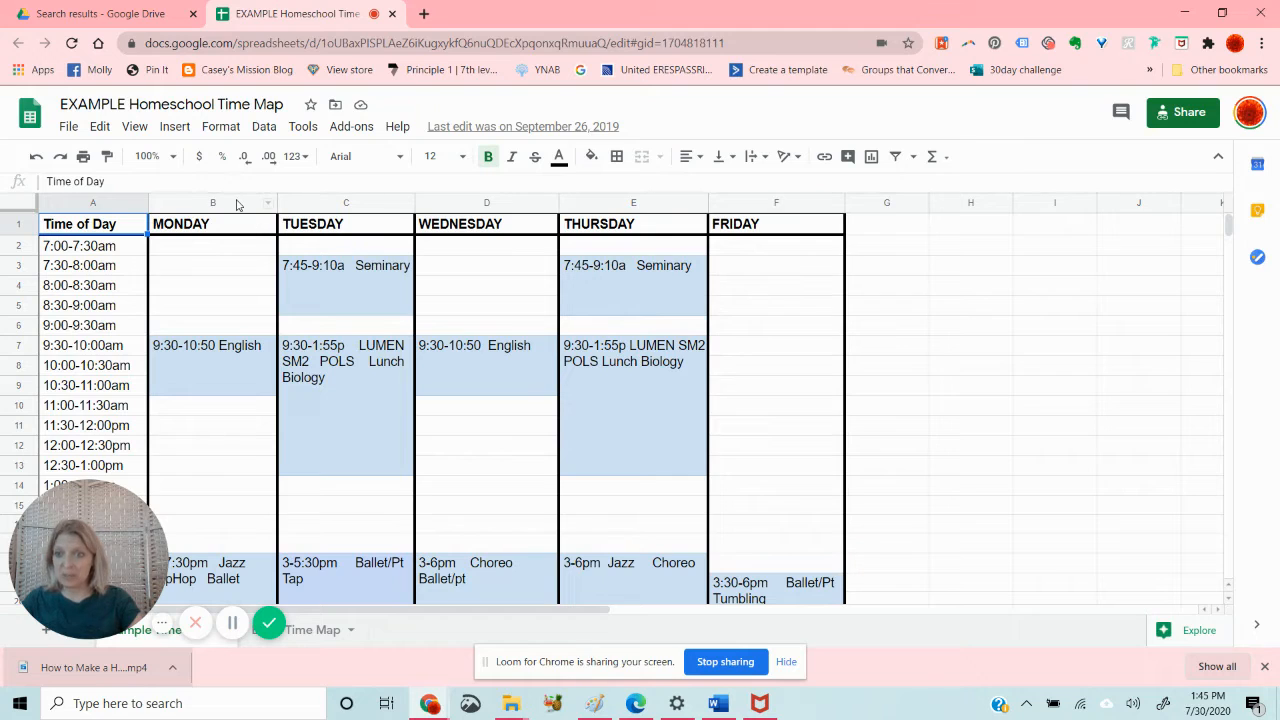
Insert one blank column to the left of the MONDAY column (column B).
right_click(212, 204)
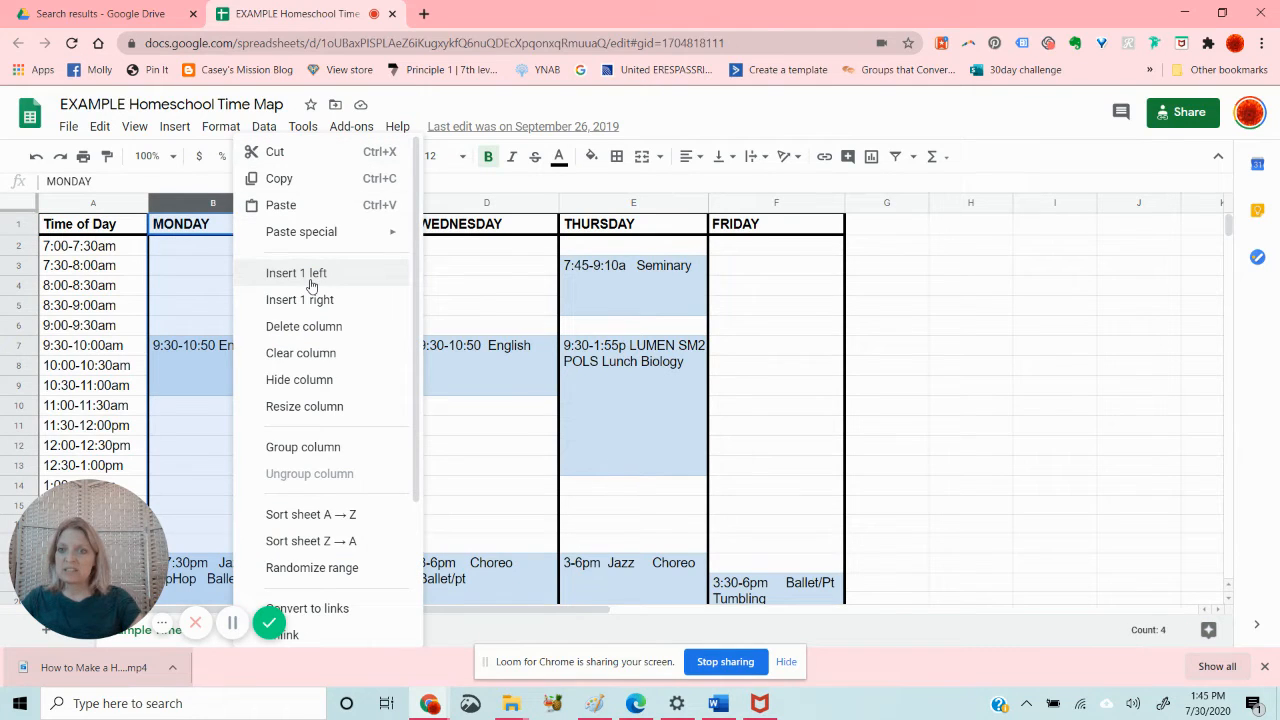
click(296, 272)
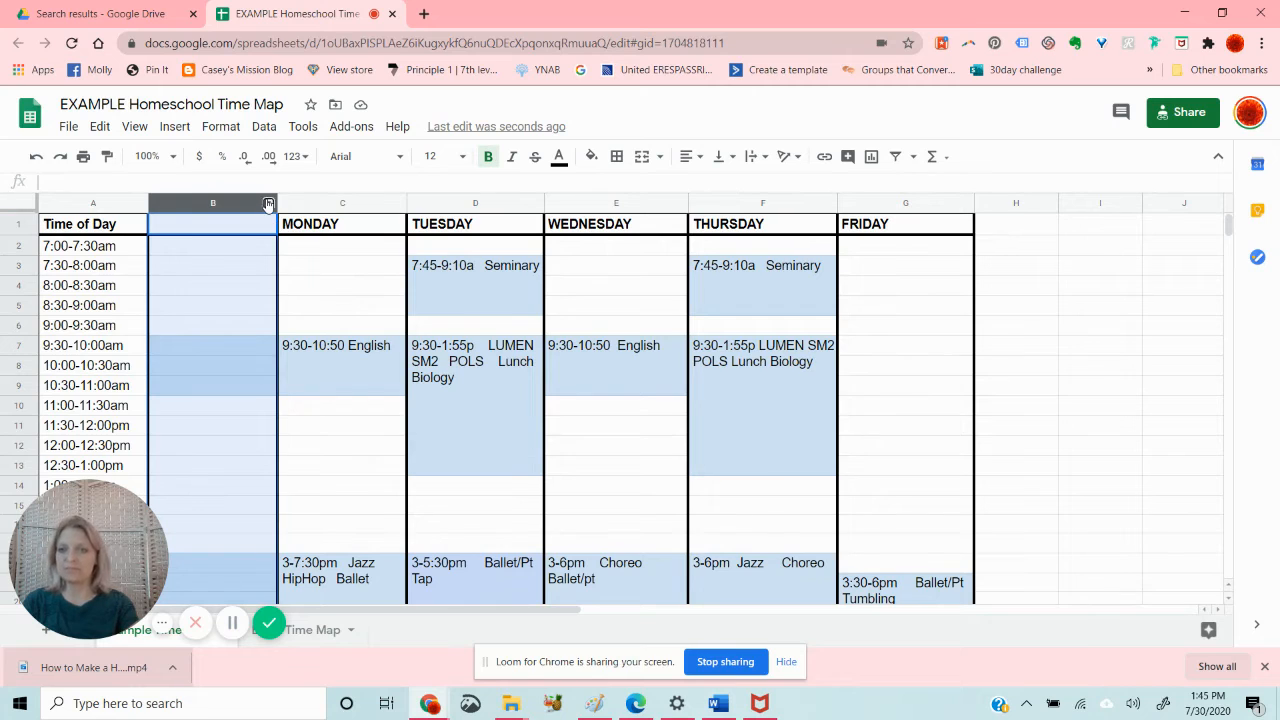
Delete the new blank column B so MONDAY sits beside Time of Day again.
right_click(212, 204)
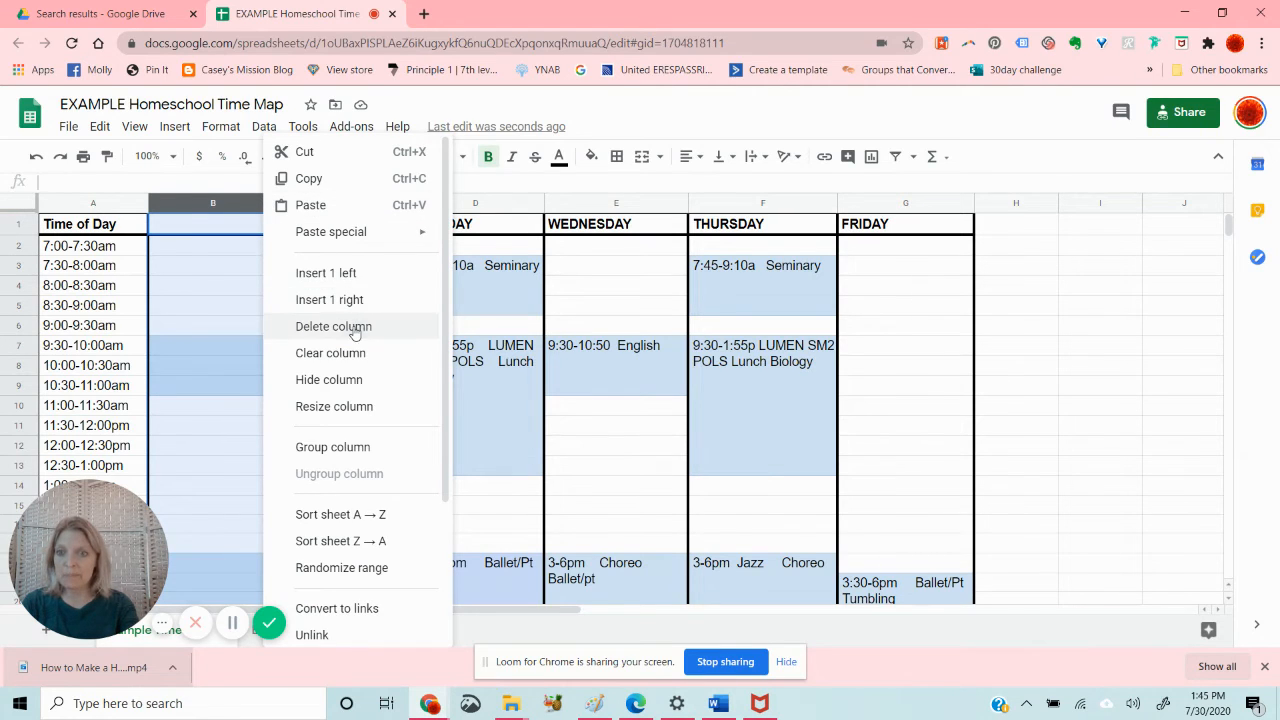
click(332, 326)
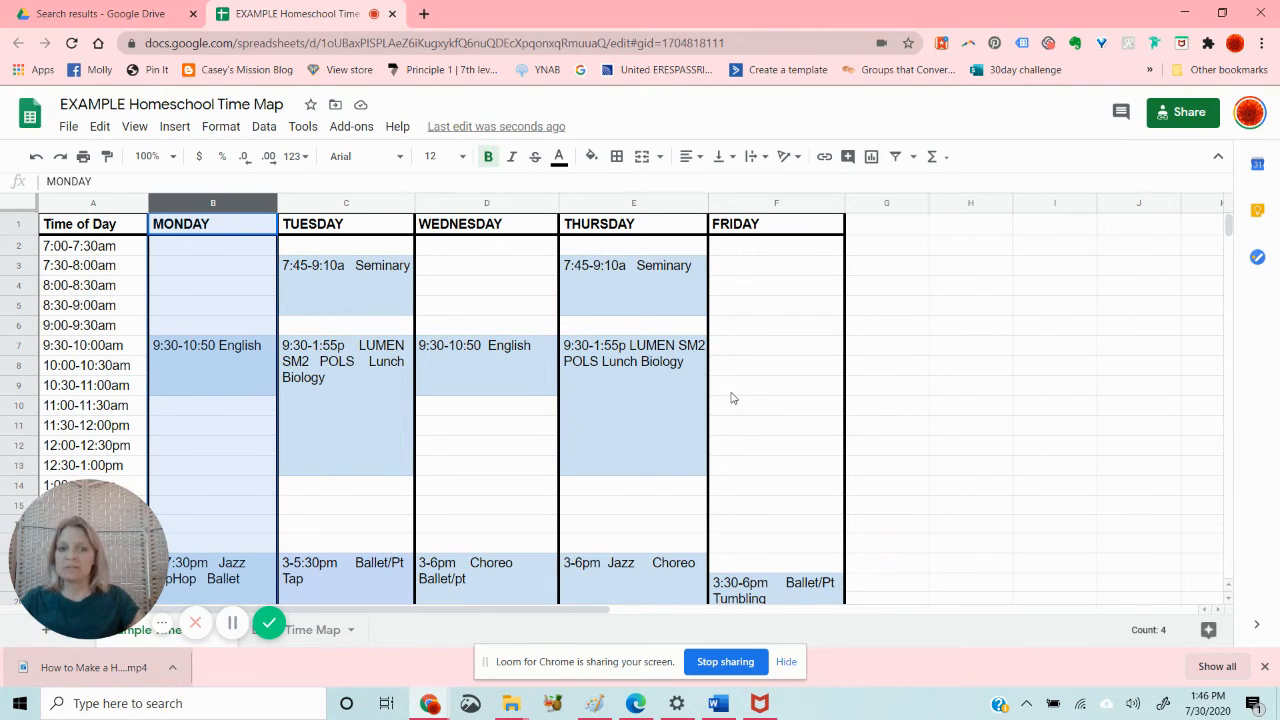
mouse_move(690, 392)
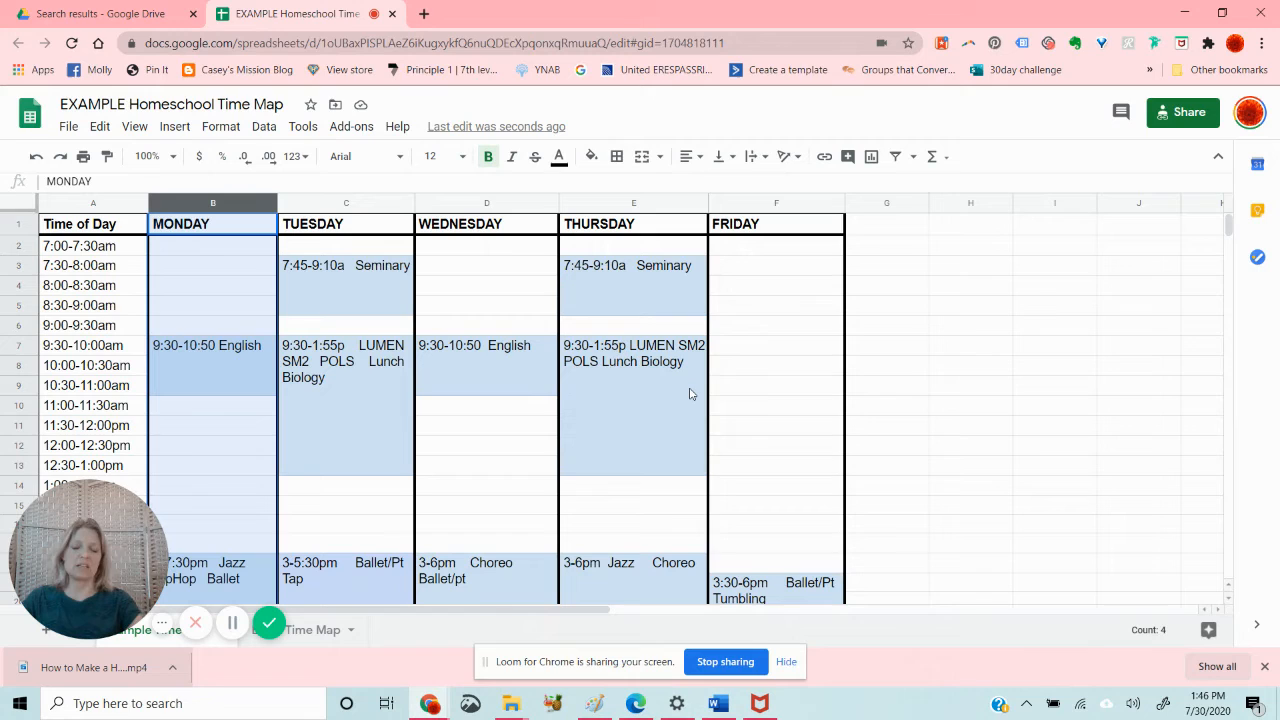
mouse_move(474, 300)
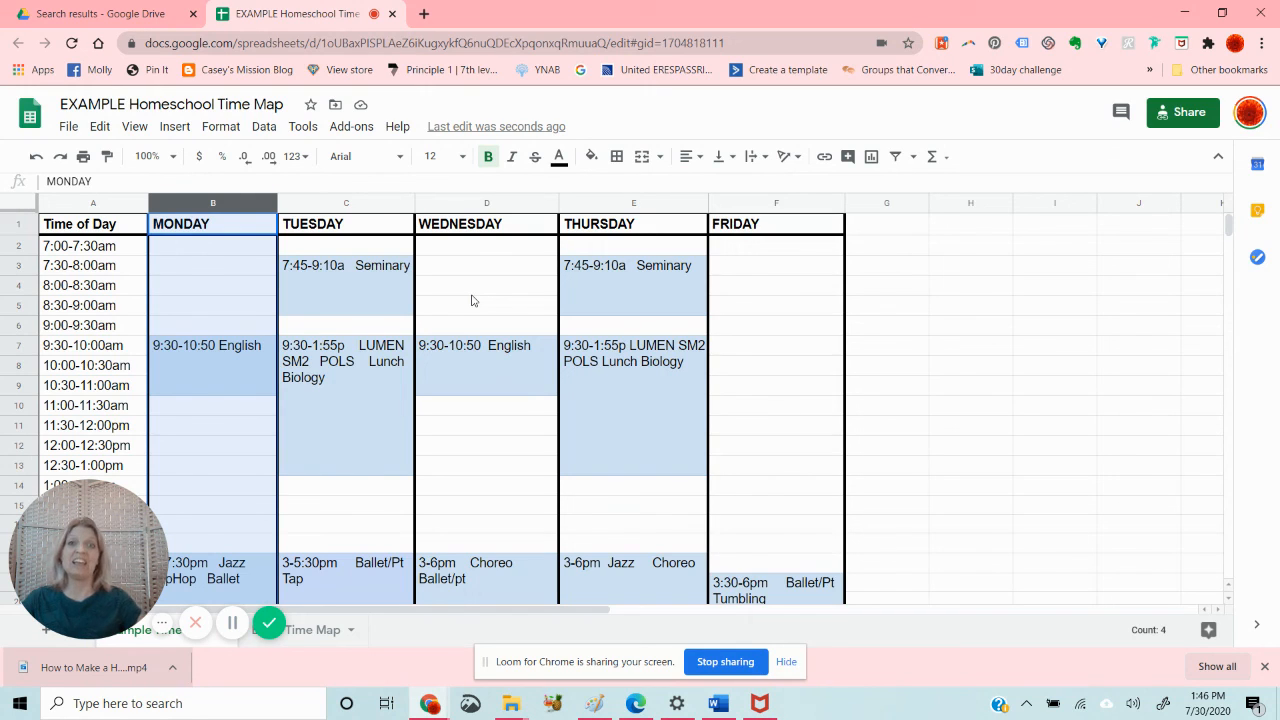
mouse_move(388, 514)
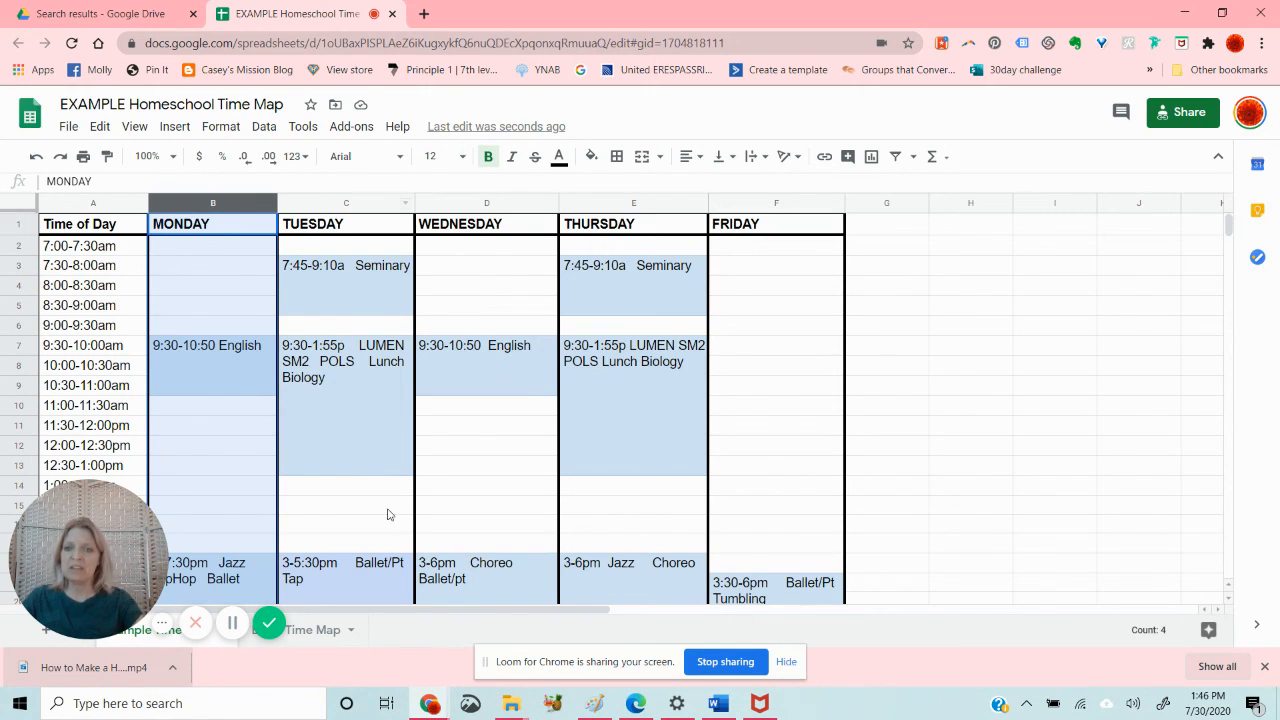